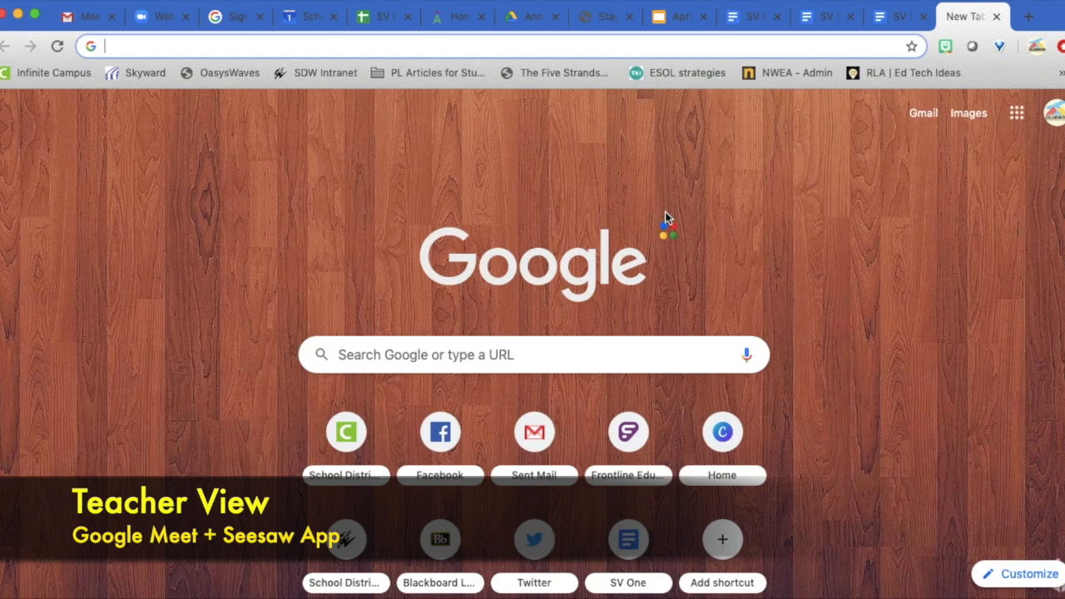
mouse_move(1014, 112)
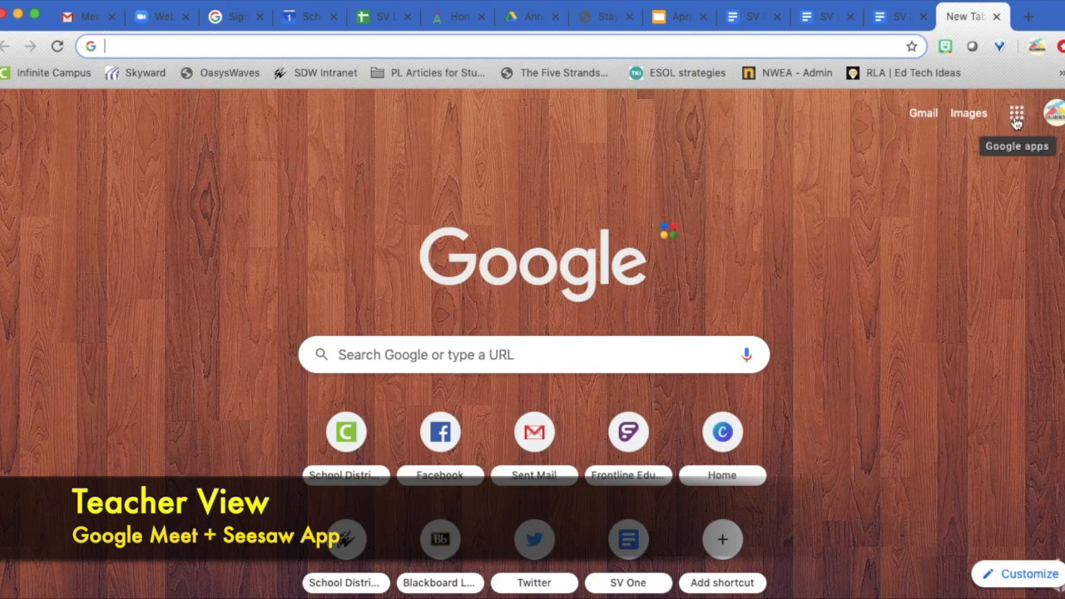
mouse_move(1014, 128)
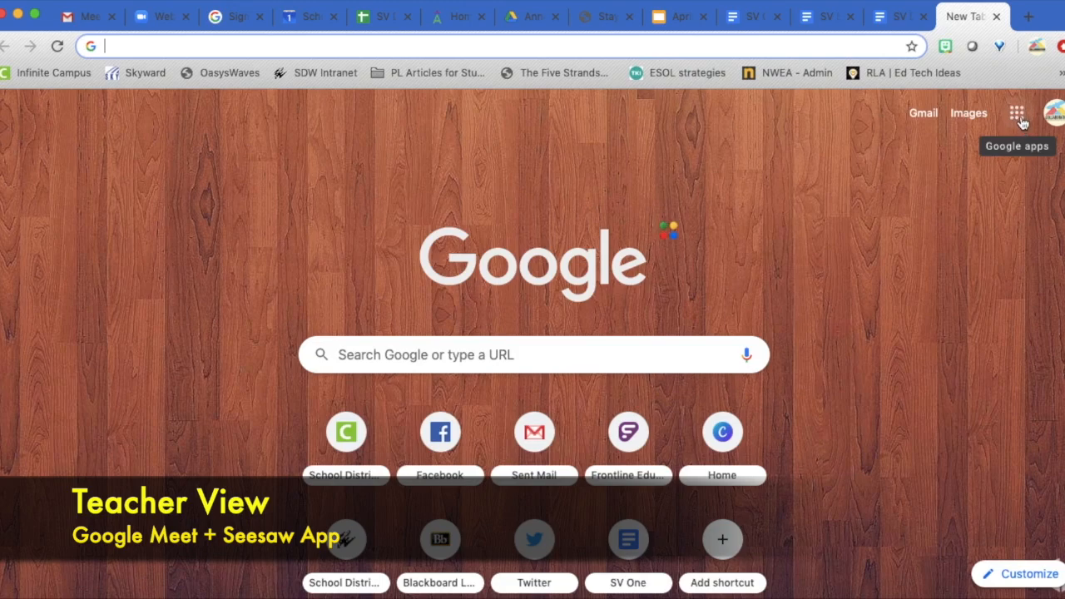
- Open Google Meet from the Google apps grid on Chrome's new tab page
left_click(1017, 113)
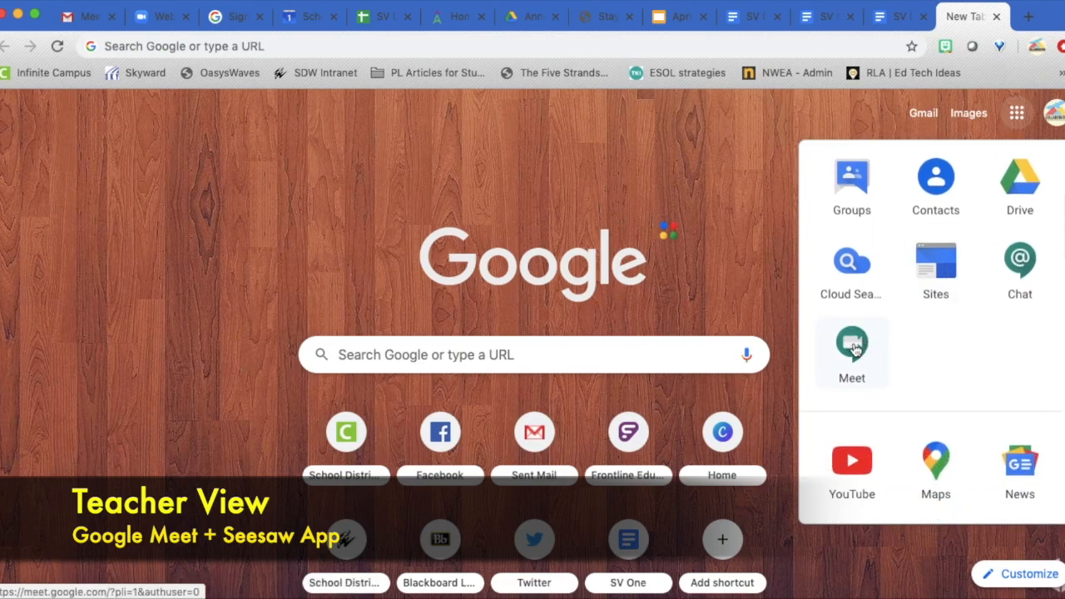
mouse_move(862, 352)
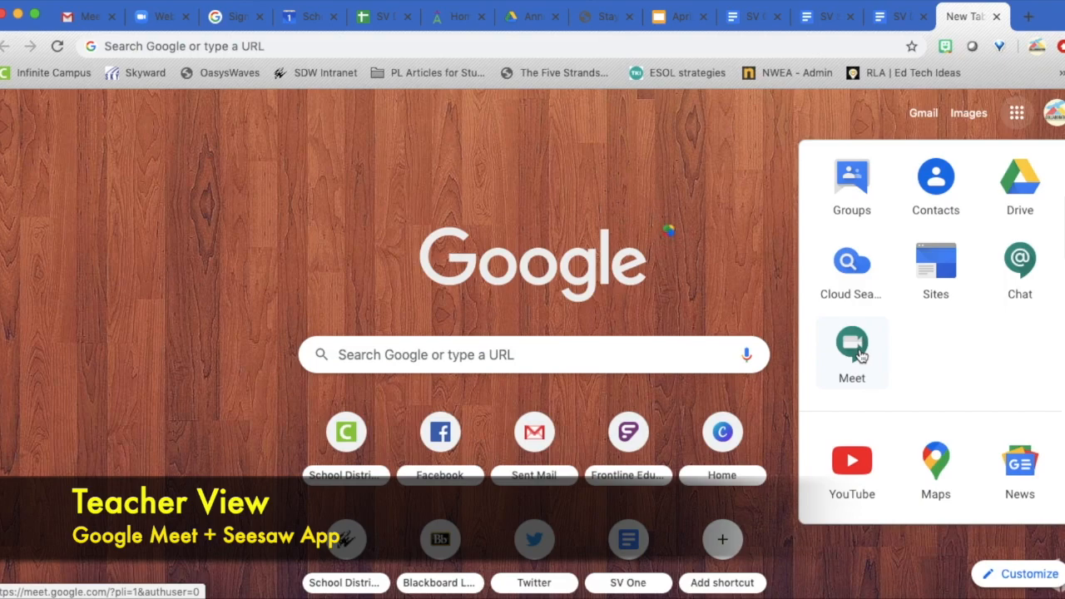
scroll("down", 3)
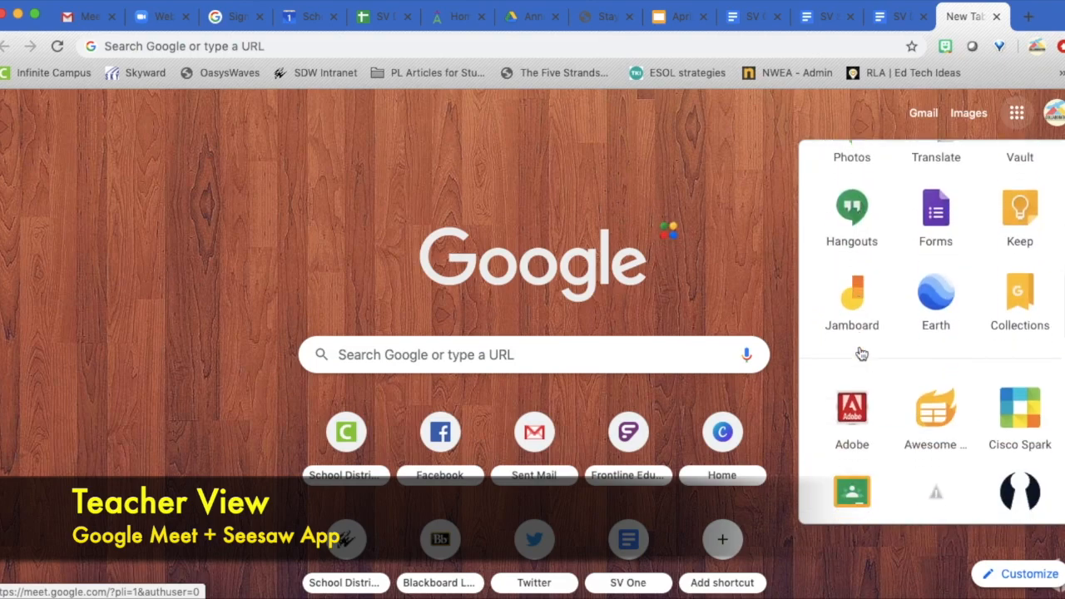
scroll("down", 3)
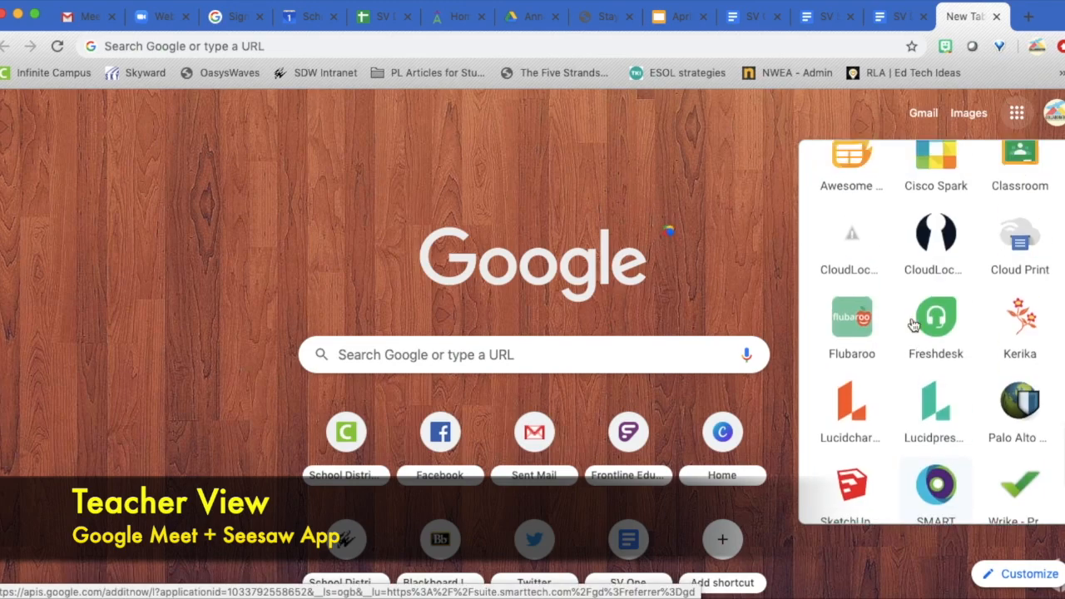
scroll("down", 3)
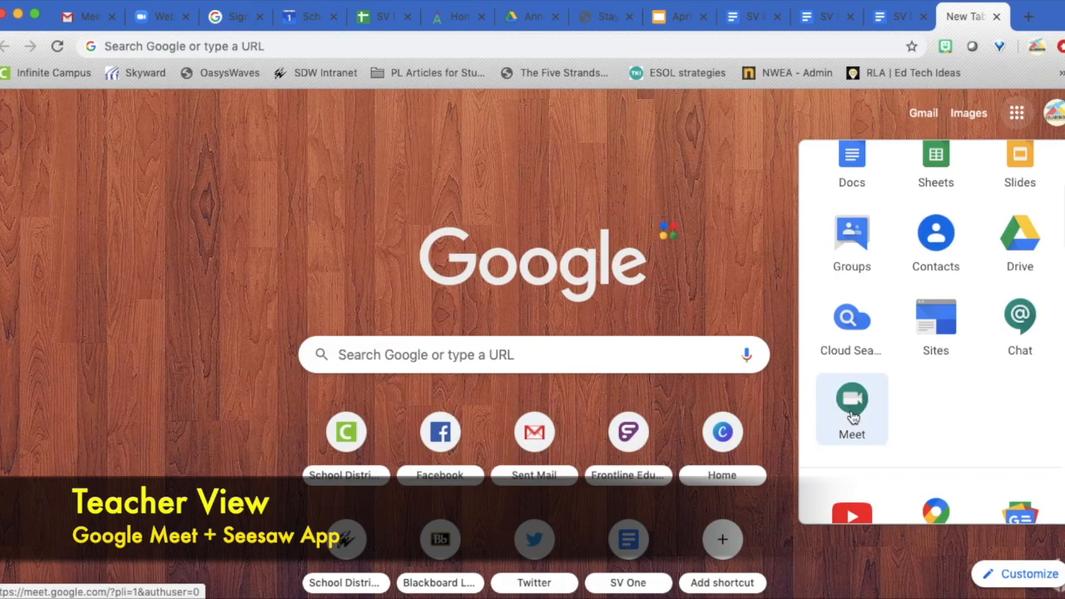
left_click(851, 403)
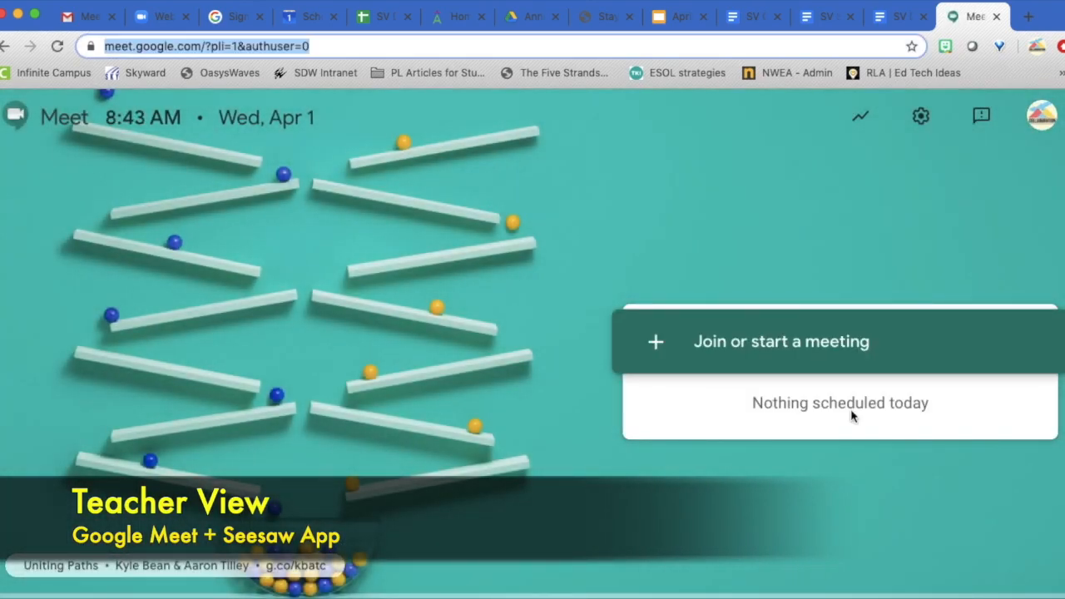
mouse_move(745, 348)
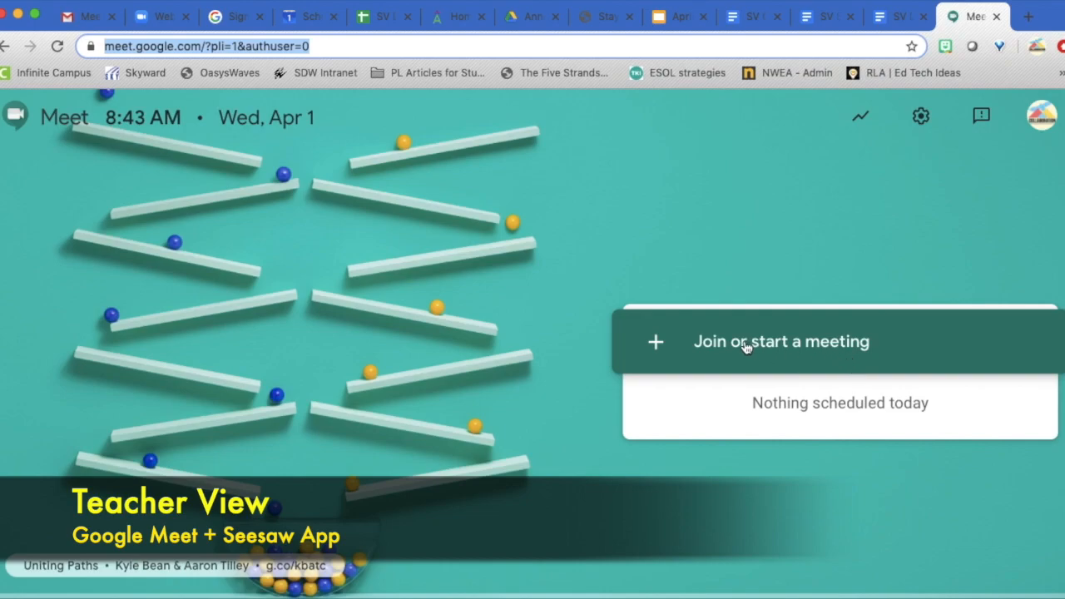
mouse_move(821, 351)
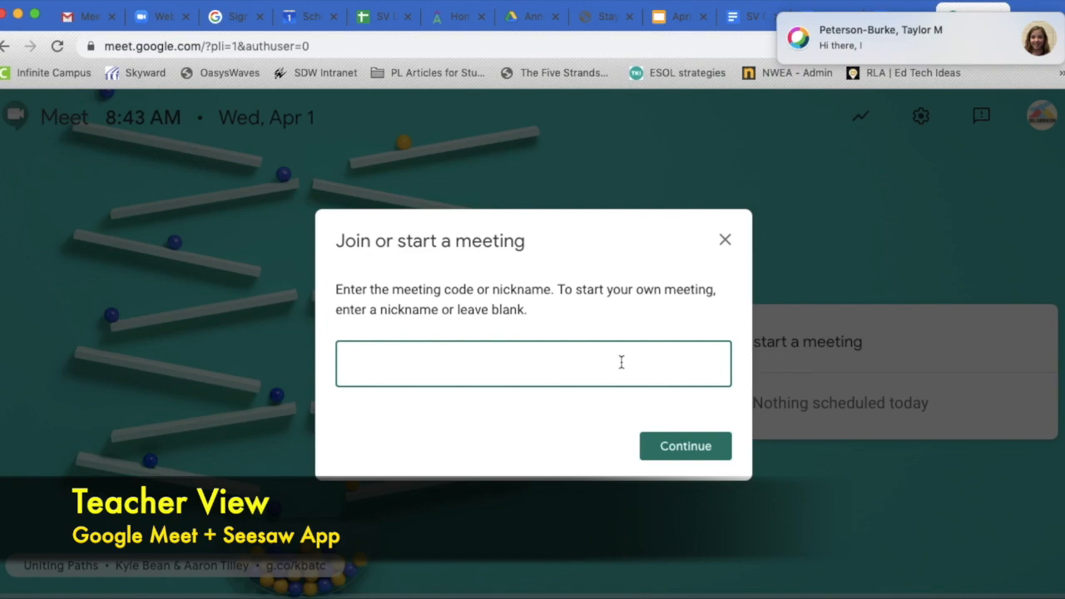
mouse_move(754, 171)
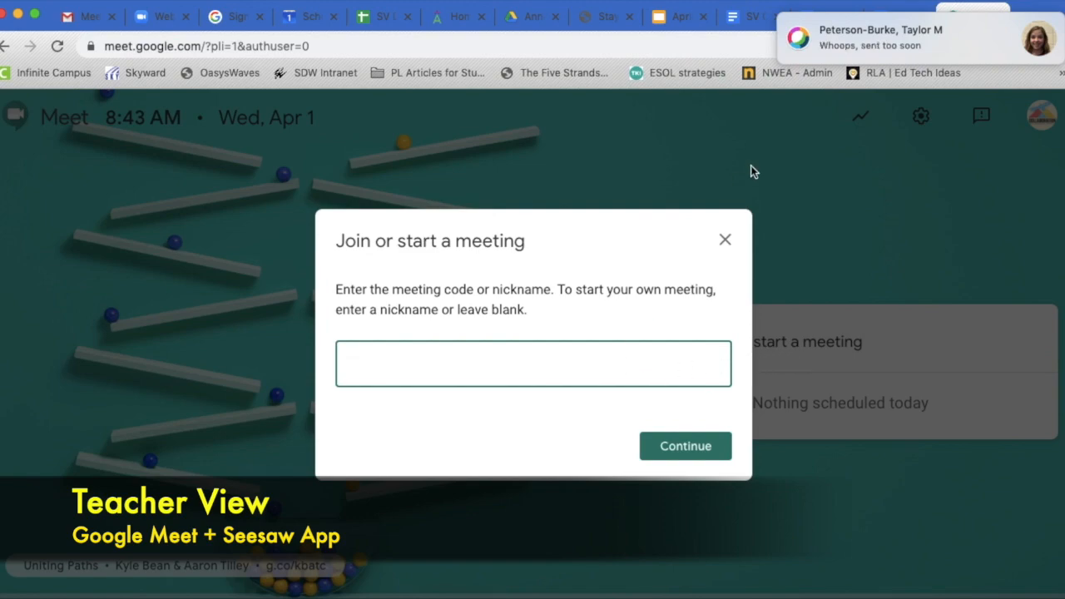
mouse_move(550, 404)
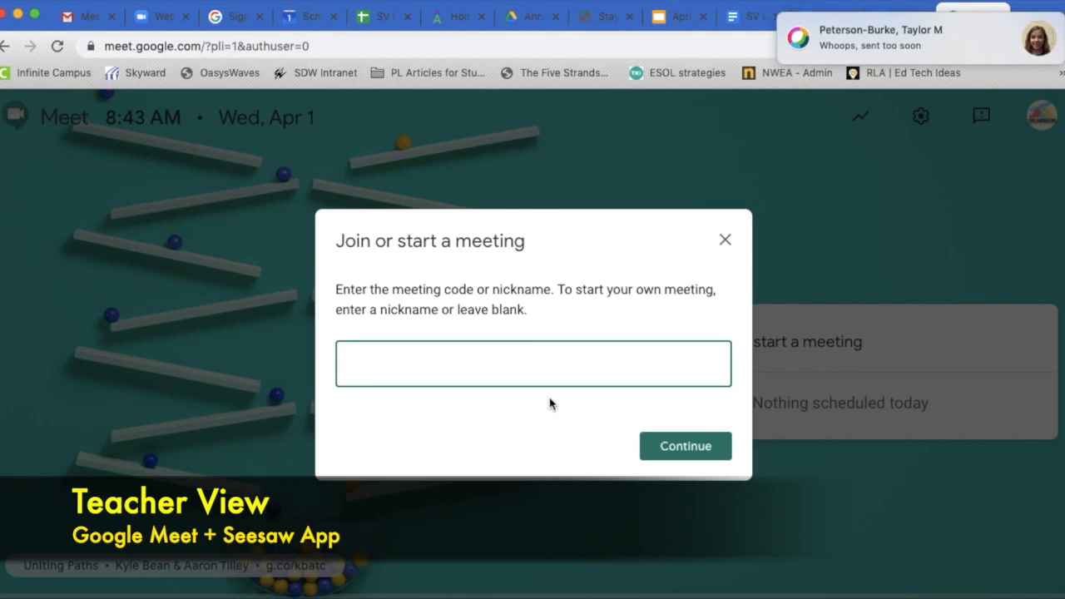
- Enter the meeting nickname 'Small Group' and continue to the pre-join screen
type("Sm")
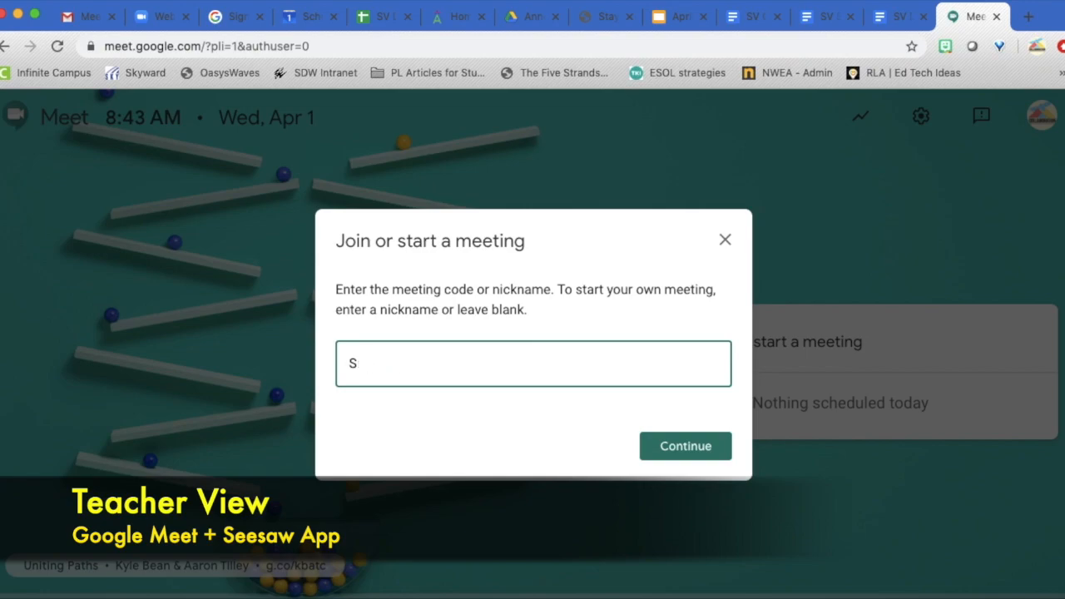
type("heskey")
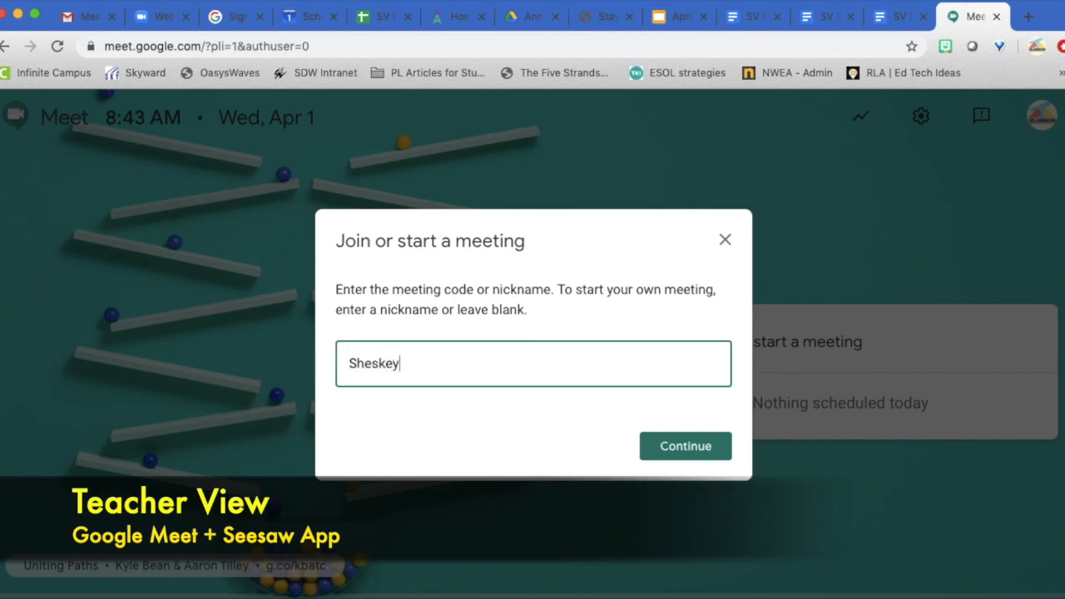
type("Tes")
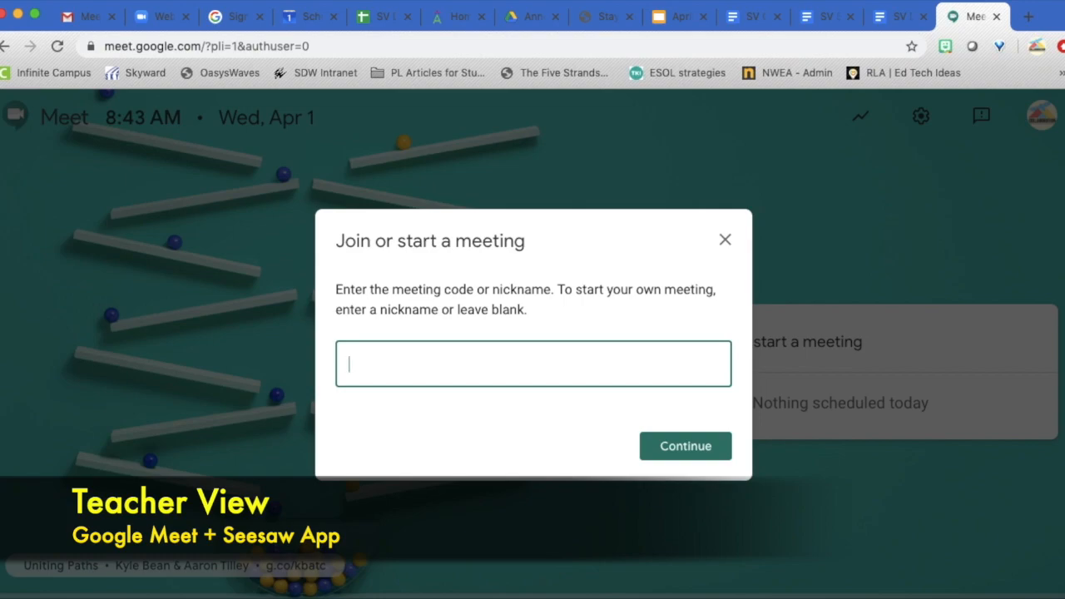
type("Small Group")
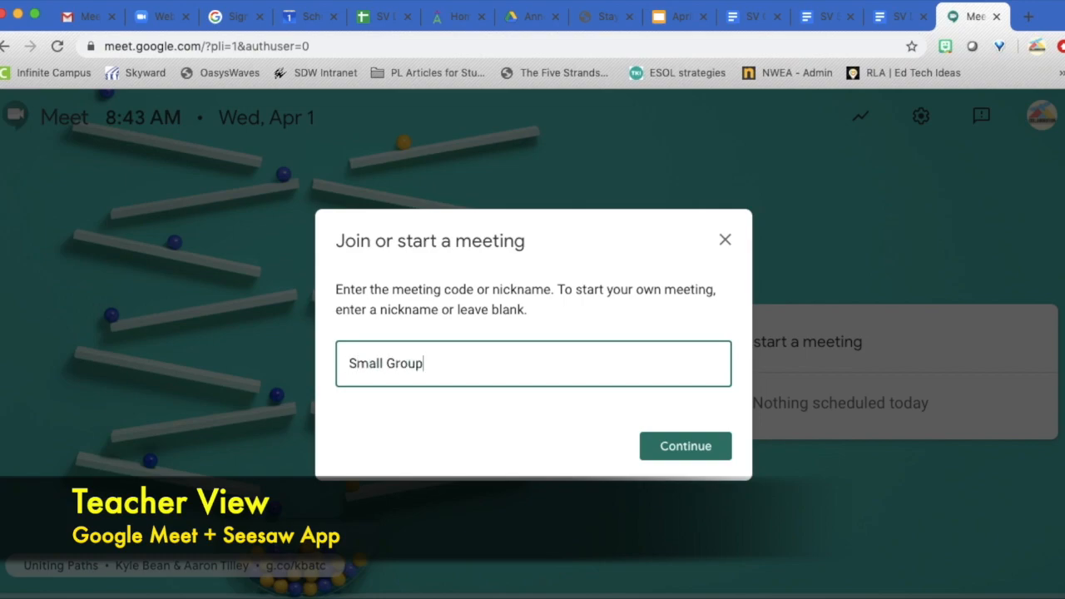
left_click(686, 445)
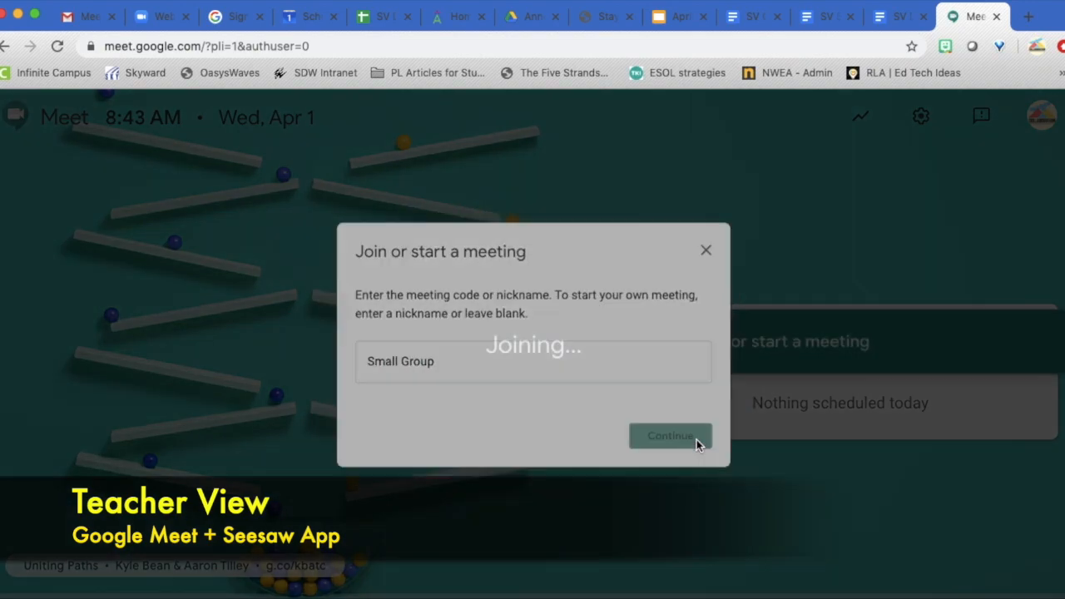
left_click(669, 435)
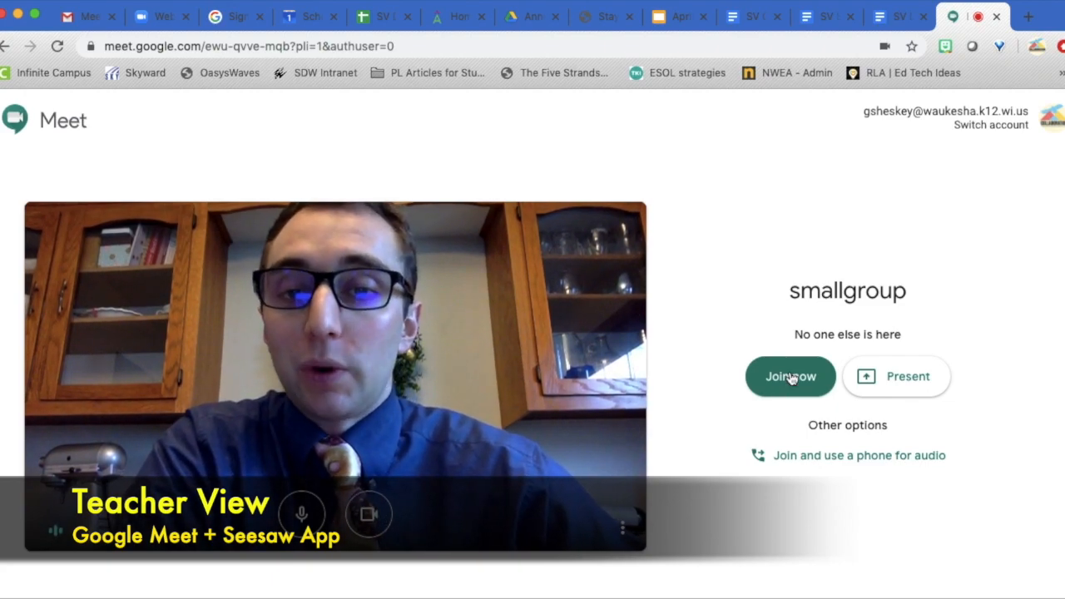
- Join the smallgroup call from its camera preview page
left_click(789, 376)
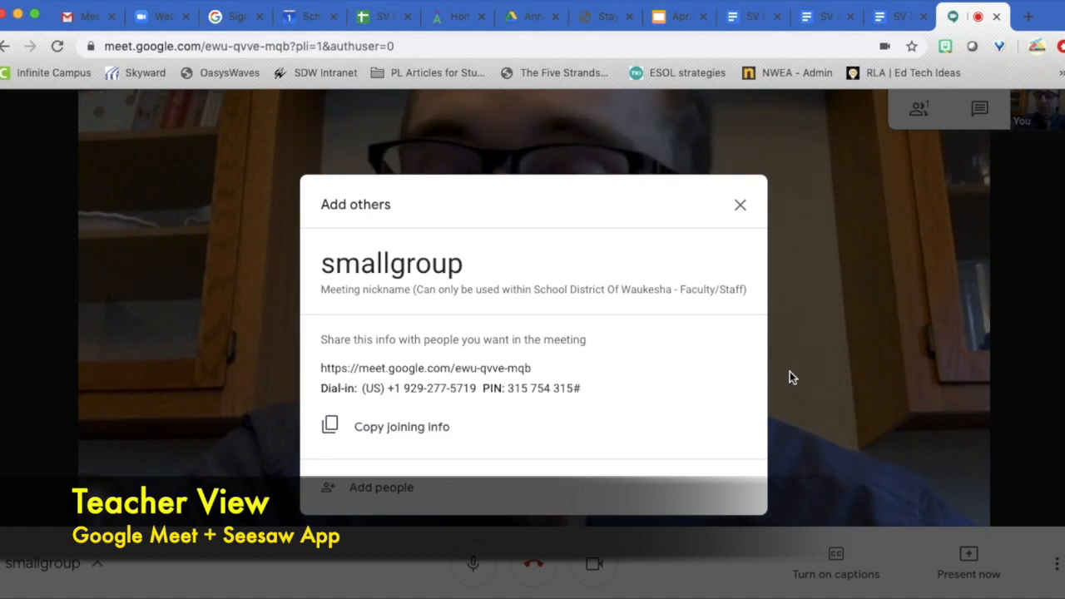
mouse_move(633, 371)
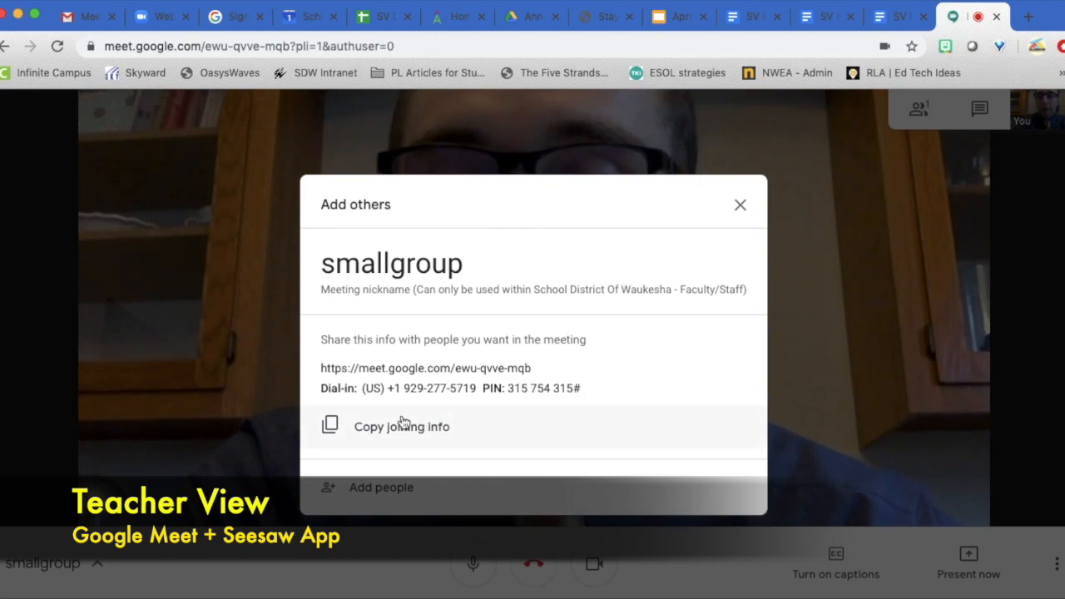
- Copy the smallgroup meeting's joining info and switch to the Seesaw tab
left_click(378, 427)
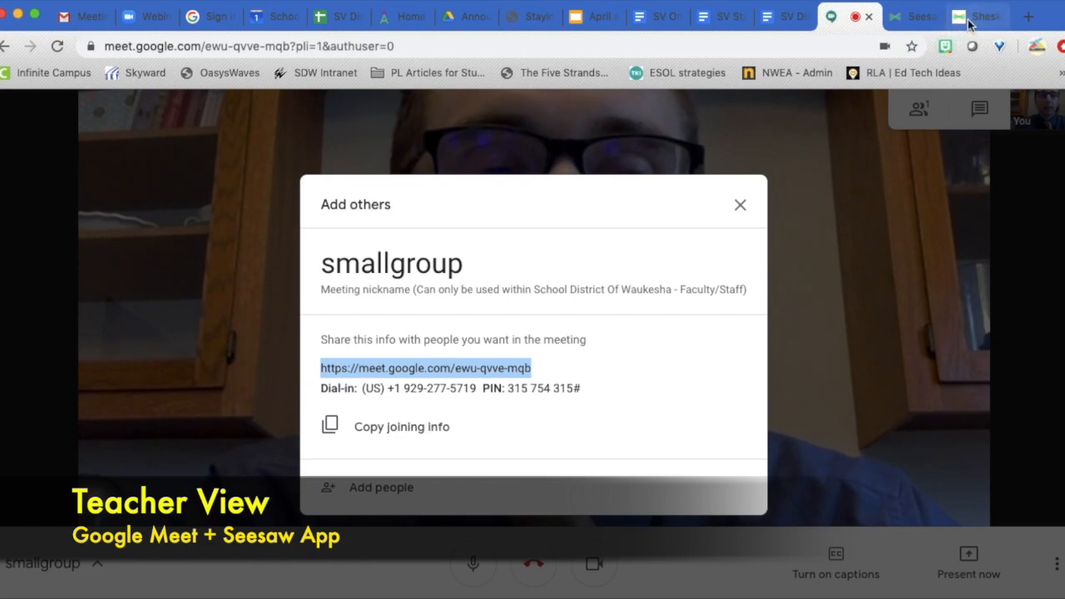
left_click(977, 16)
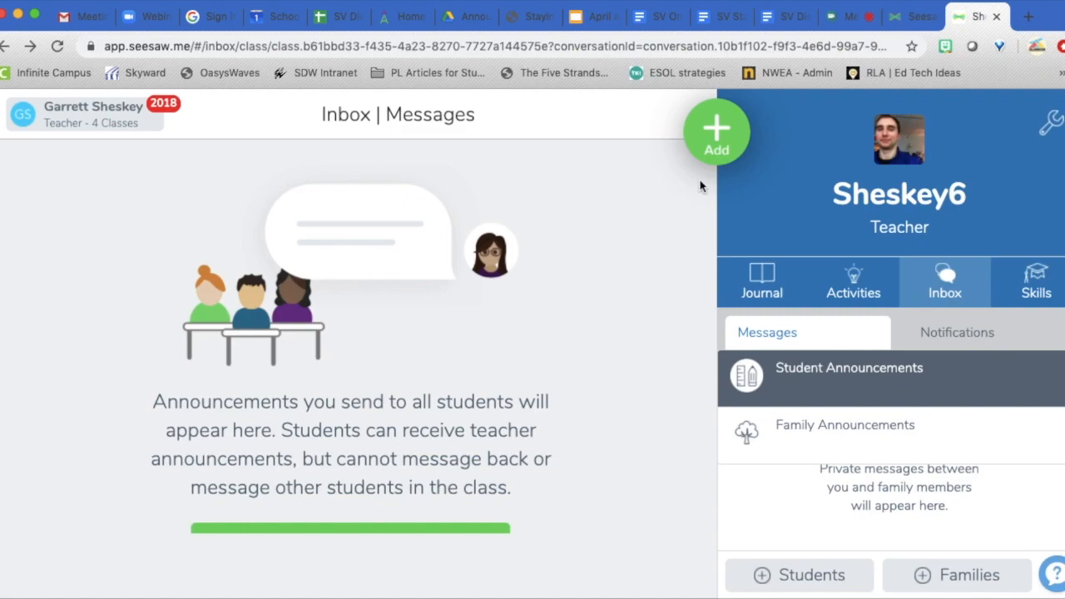
mouse_move(711, 163)
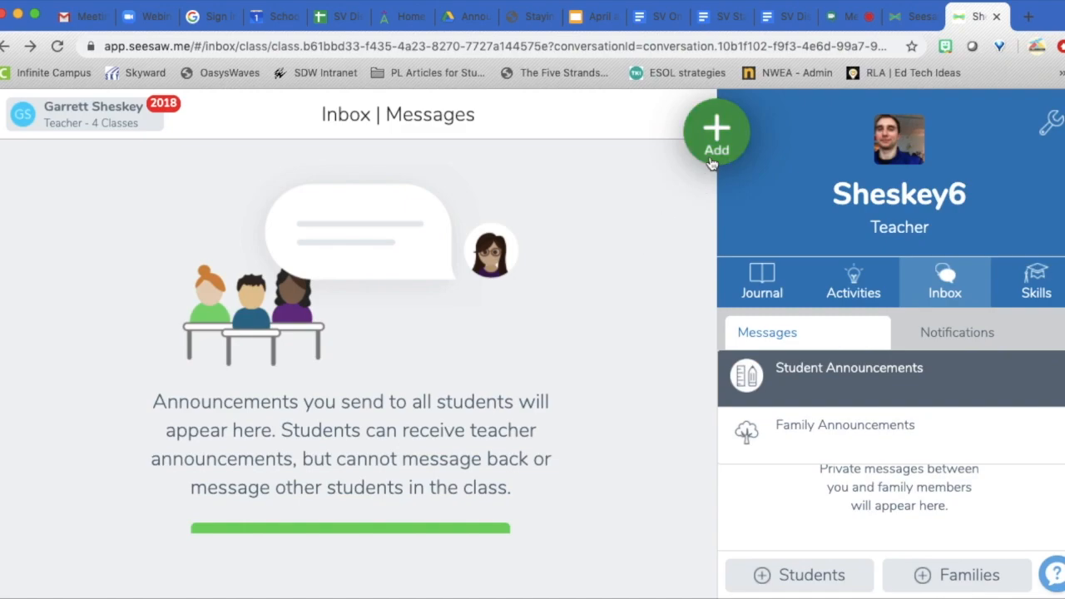
- Start a Post Student Work item from Seesaw's green Add menu
left_click(716, 133)
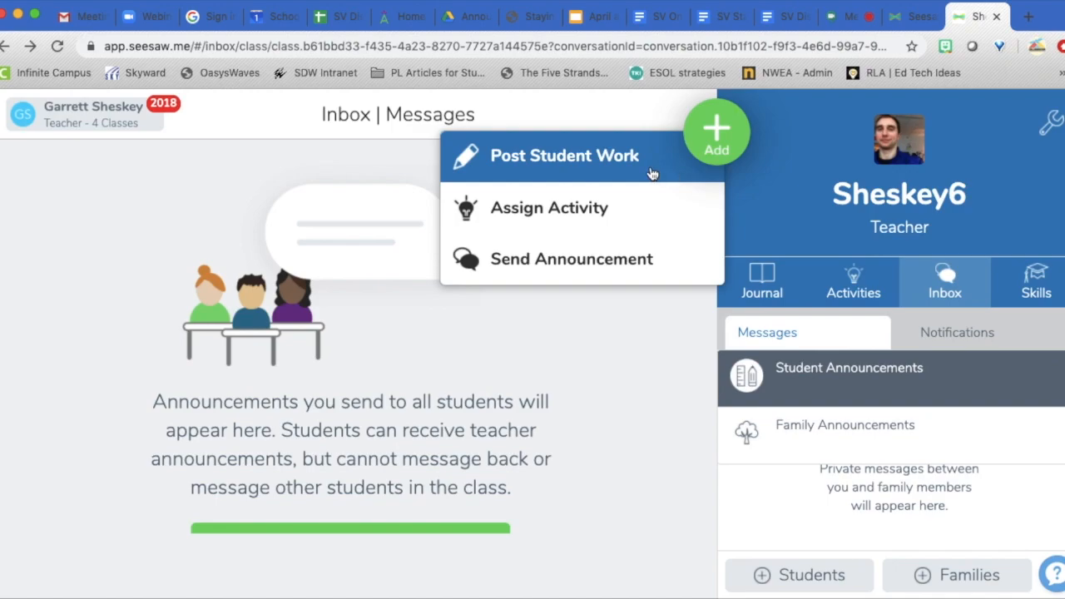
left_click(564, 155)
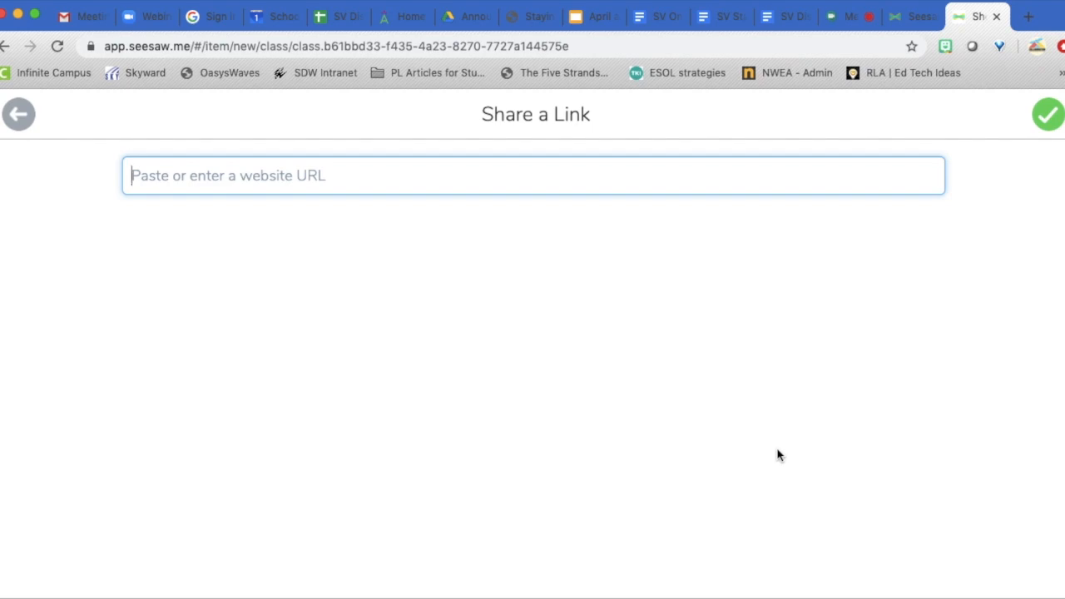
- Share meet.google.com/ewu-qvve-mqb with a caption inviting Hannah, Charlie and another student for 1:00pm
type("https://meet.google.com/ewu-qvve-mqb")
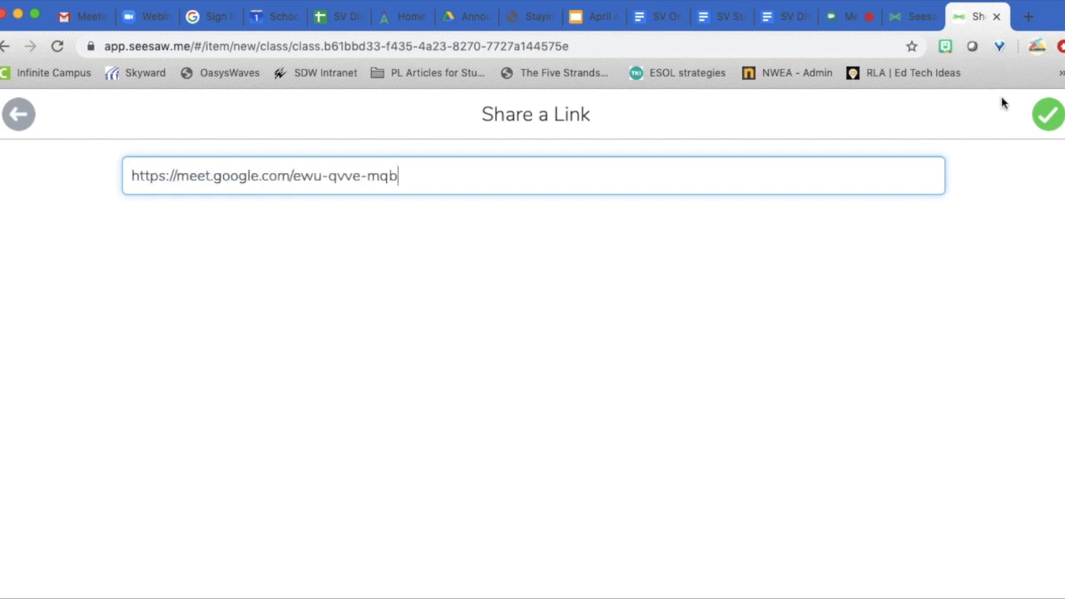
left_click(1049, 114)
type("Hi there! Let's meet today at 1:00pm to talk about our story from this morning! You are going to be meeting with me (Mr. Sheskey), G")
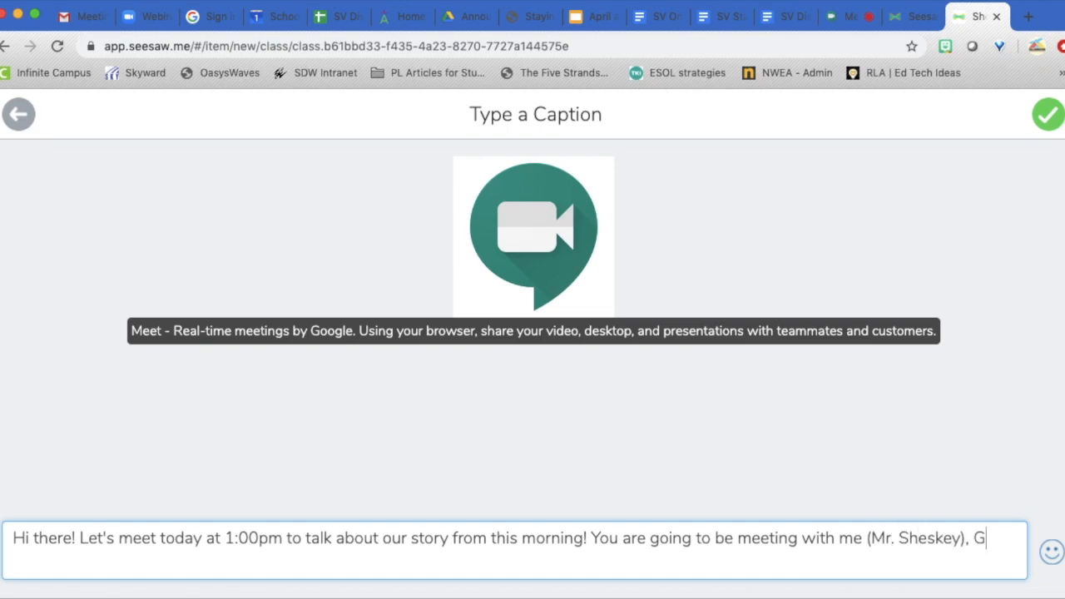
type("race, Hannah, and Charlie.")
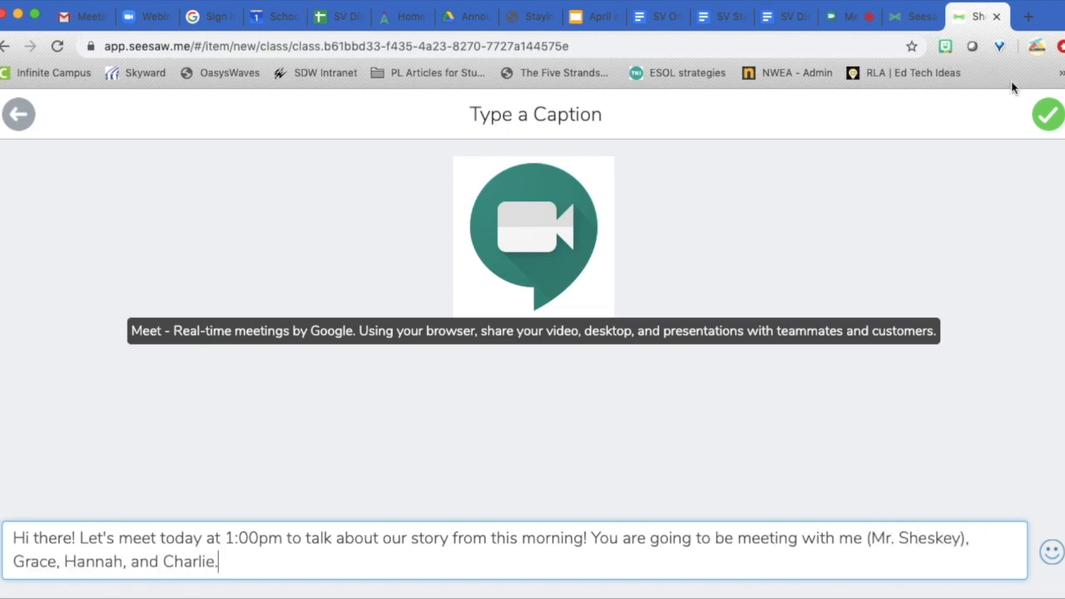
left_click(1049, 114)
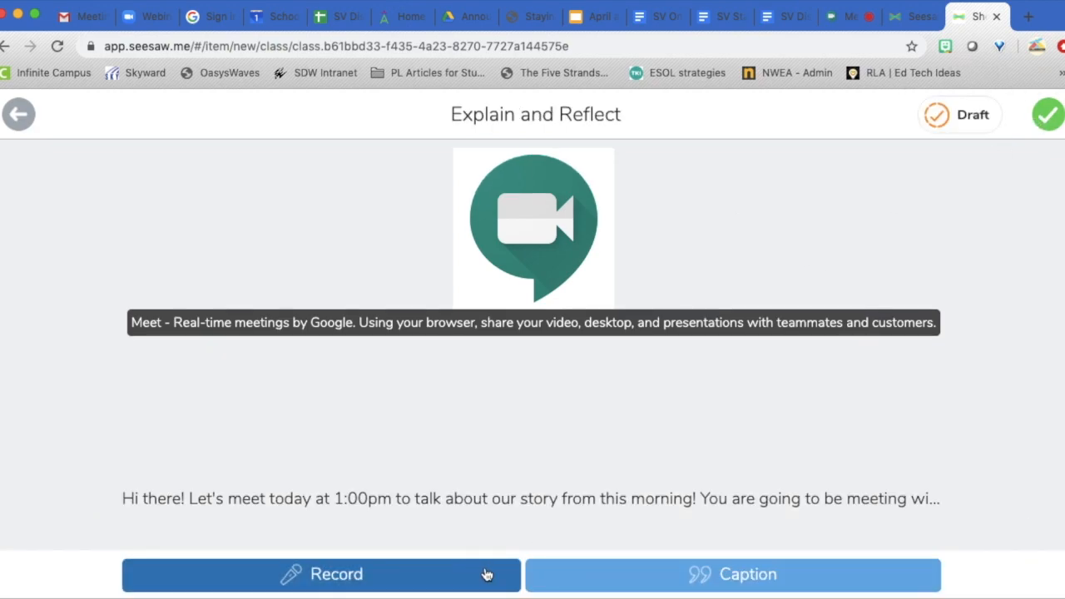
mouse_move(458, 597)
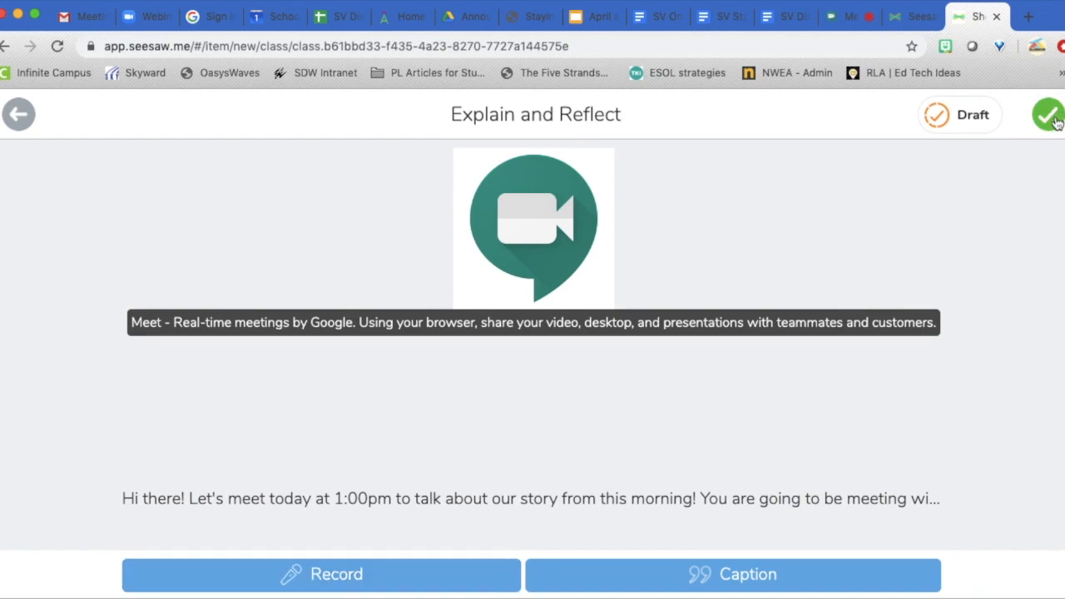
- Tag Hannah and Charlie as the post's recipients
left_click(1048, 114)
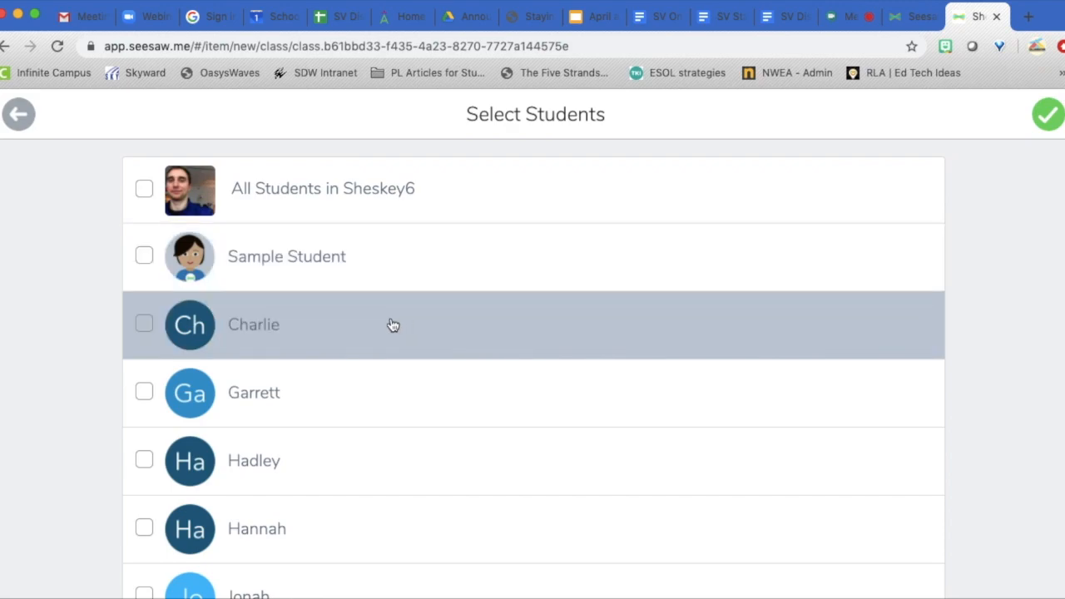
left_click(143, 324)
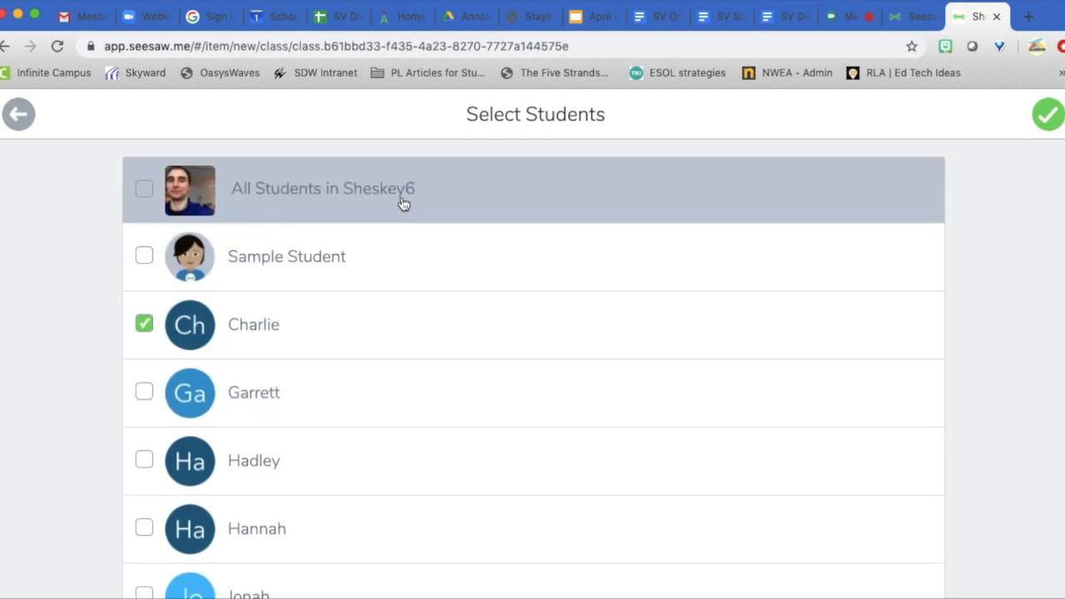
mouse_move(400, 225)
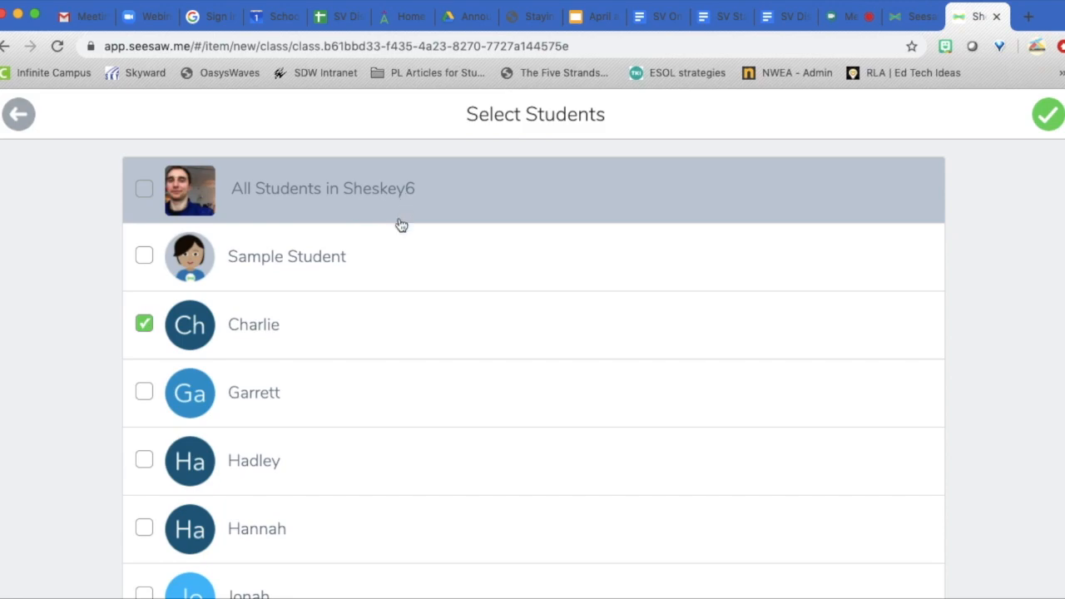
scroll("down", 3)
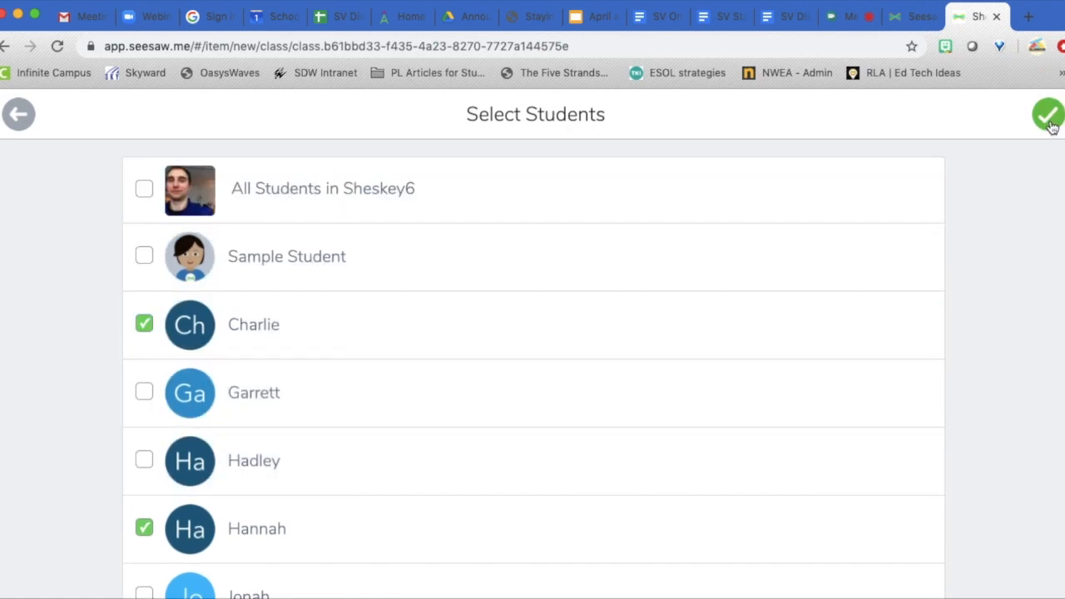
left_click(1048, 114)
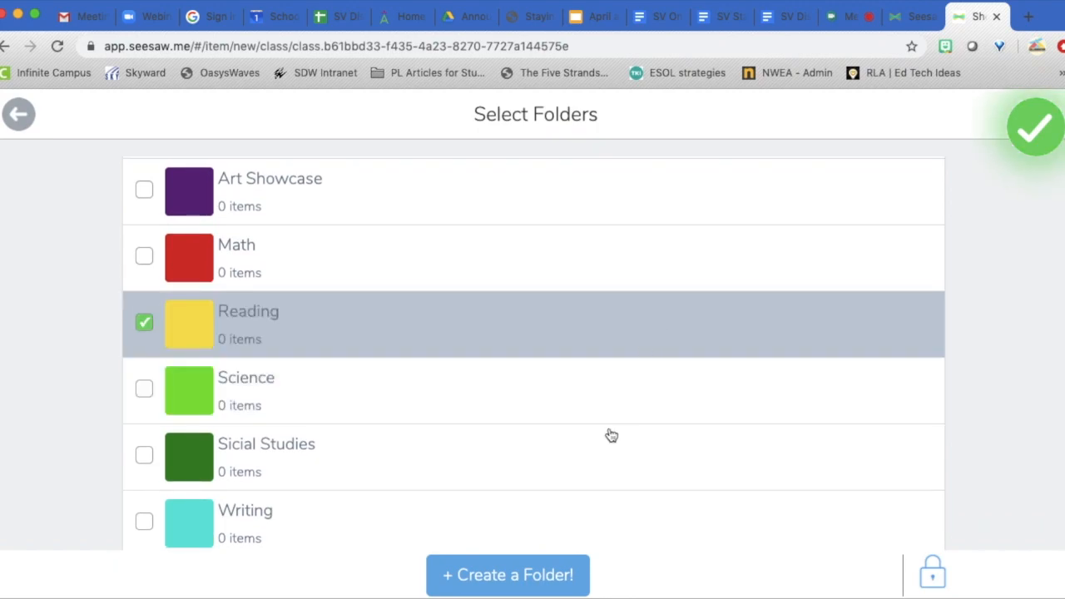
- File the post under Reading and upload it to the class journal
left_click(1037, 129)
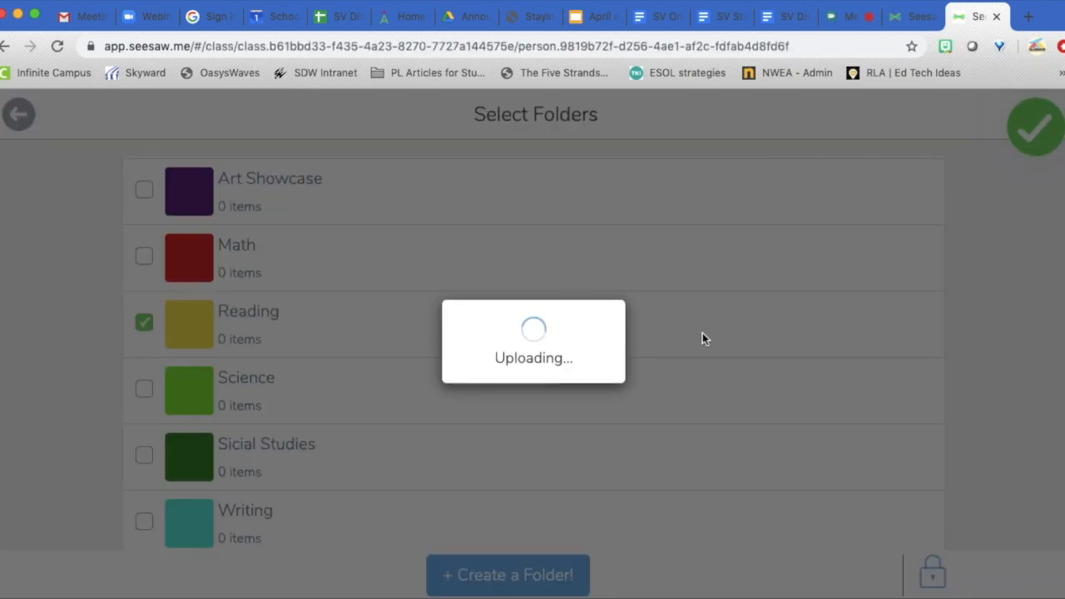
left_click(1037, 127)
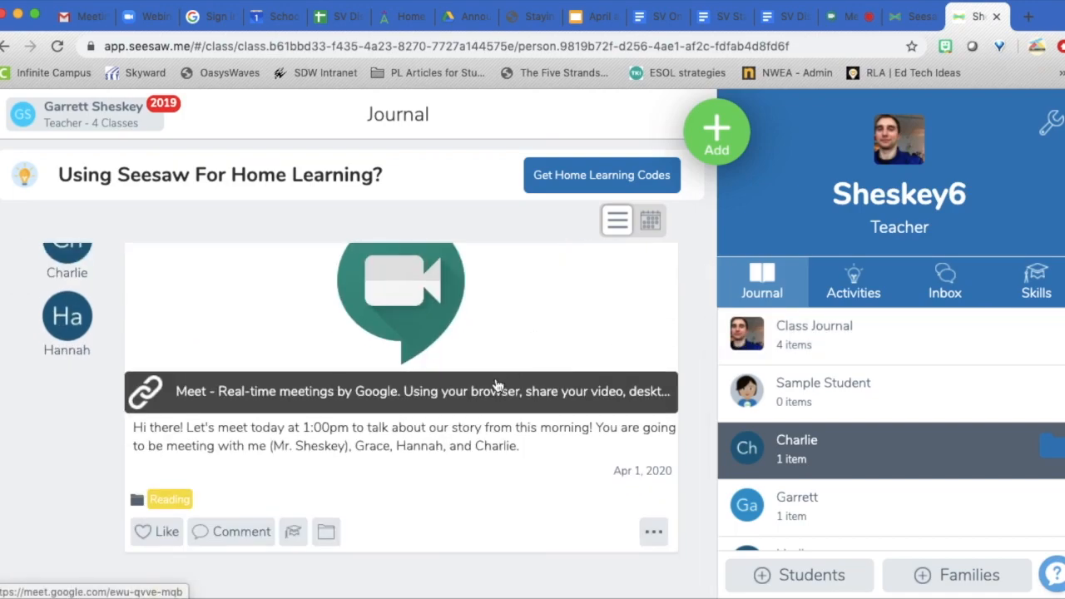
mouse_move(480, 433)
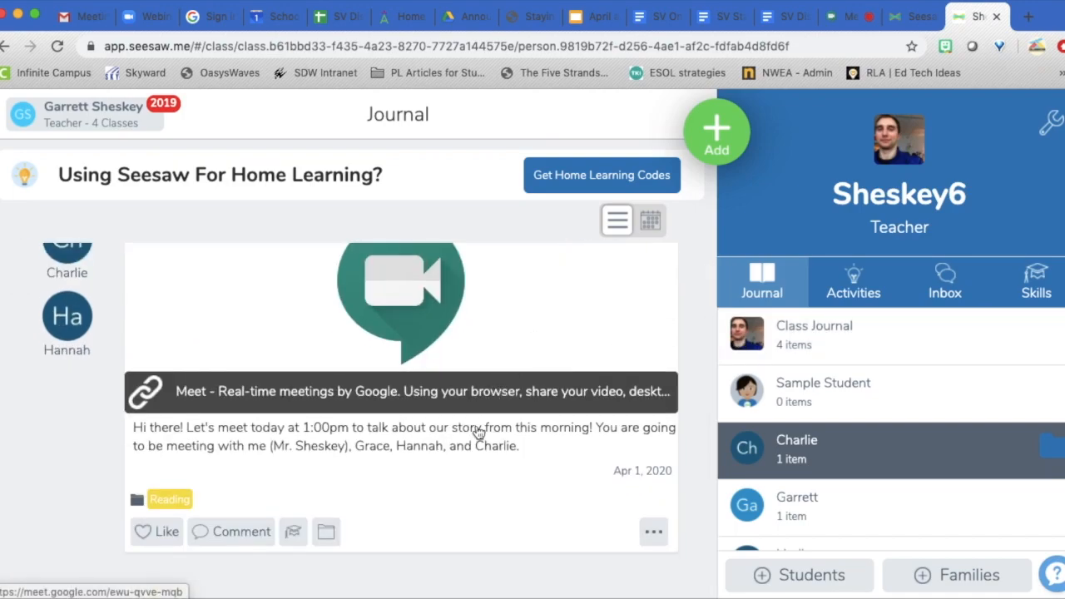
mouse_move(451, 409)
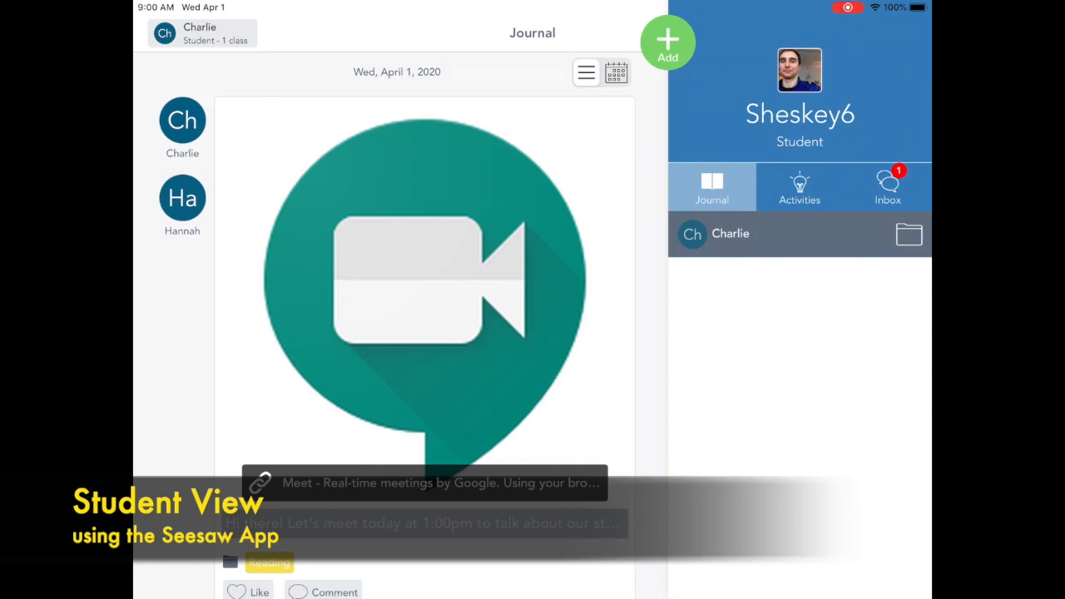
- Open the Meet link from the invitation post in the student's Seesaw iPad app
left_click(434, 483)
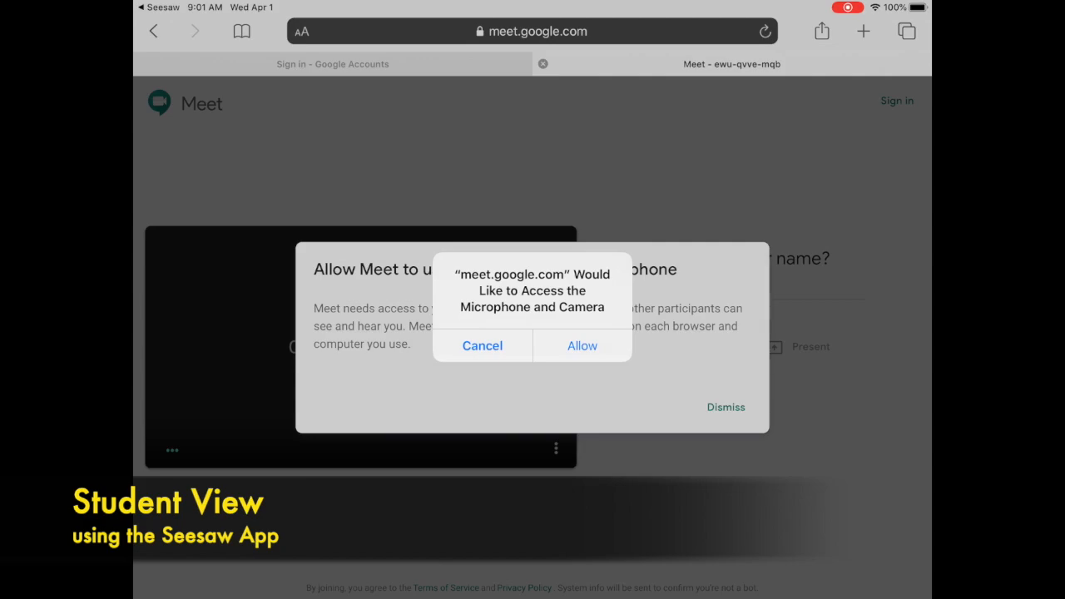
- Allow microphone and camera, enter the name Charlie, and ask to join the call
left_click(581, 345)
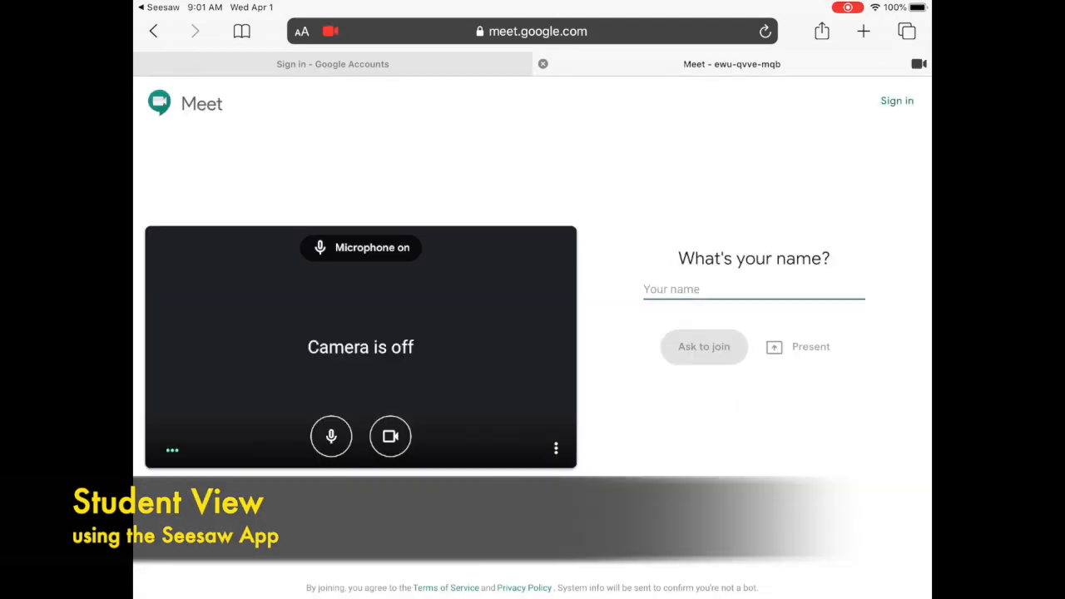
left_click(391, 436)
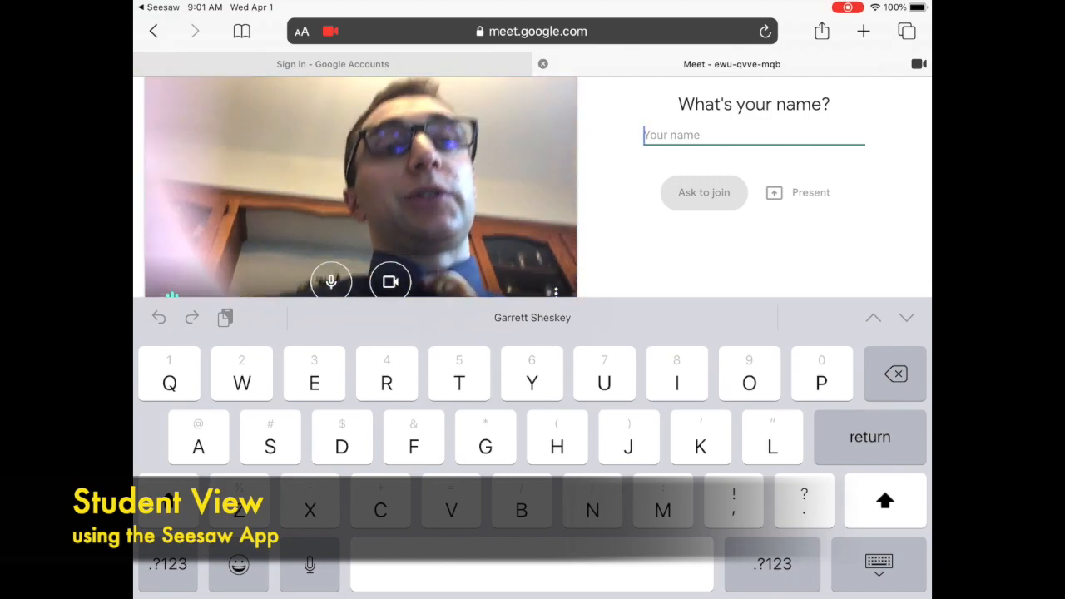
type("Charlie")
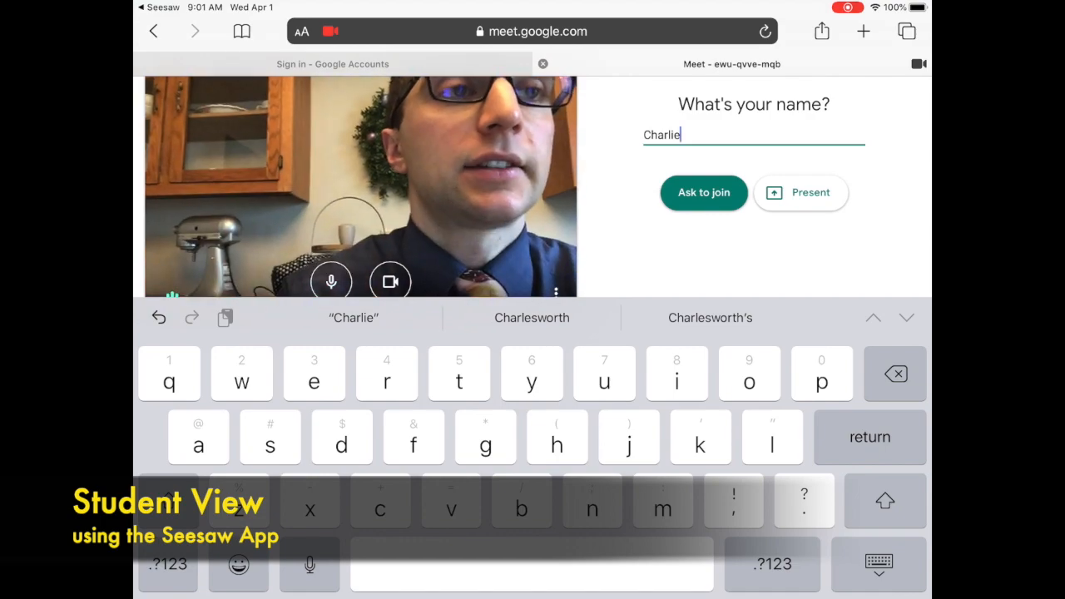
left_click(703, 193)
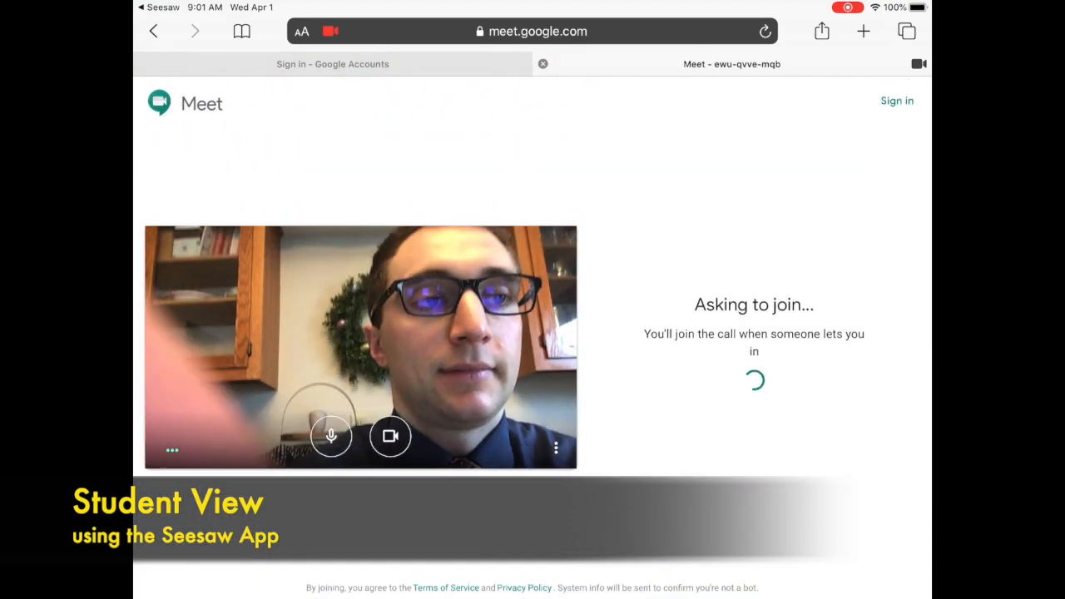